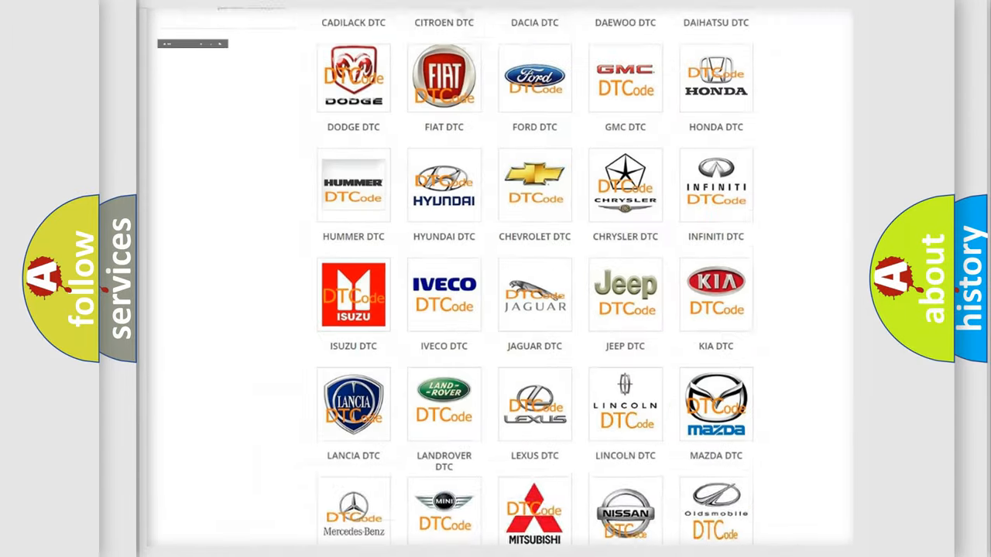
# - Scroll the car-brand DTC grid to the bottom where the Toyota DTC entry appears
pyautogui.scroll(3)
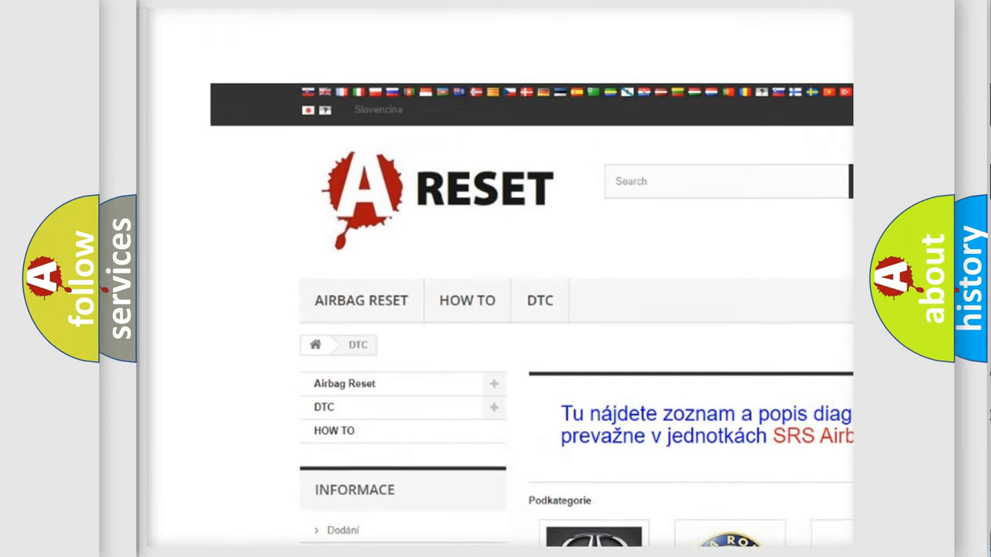
pyautogui.scroll(-3)
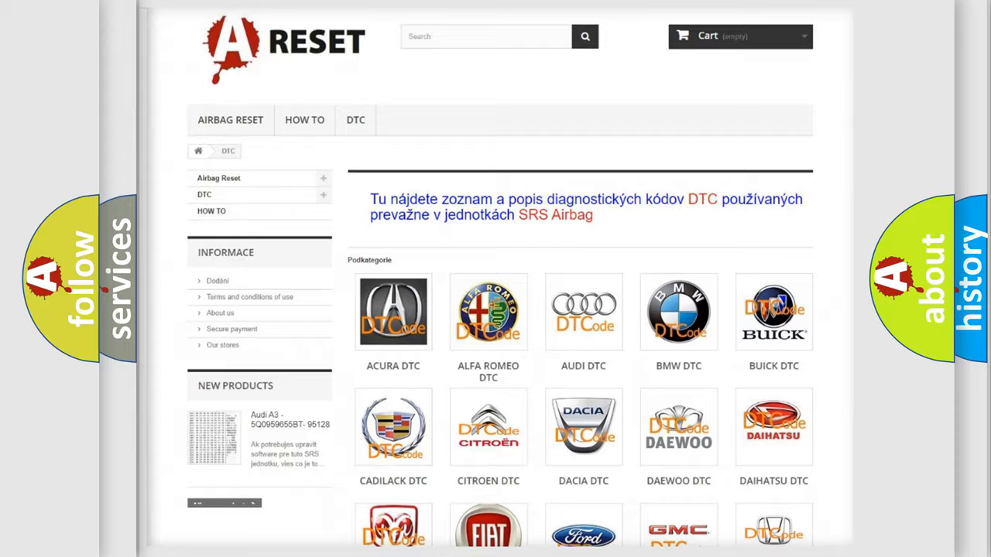
pyautogui.scroll(-3)
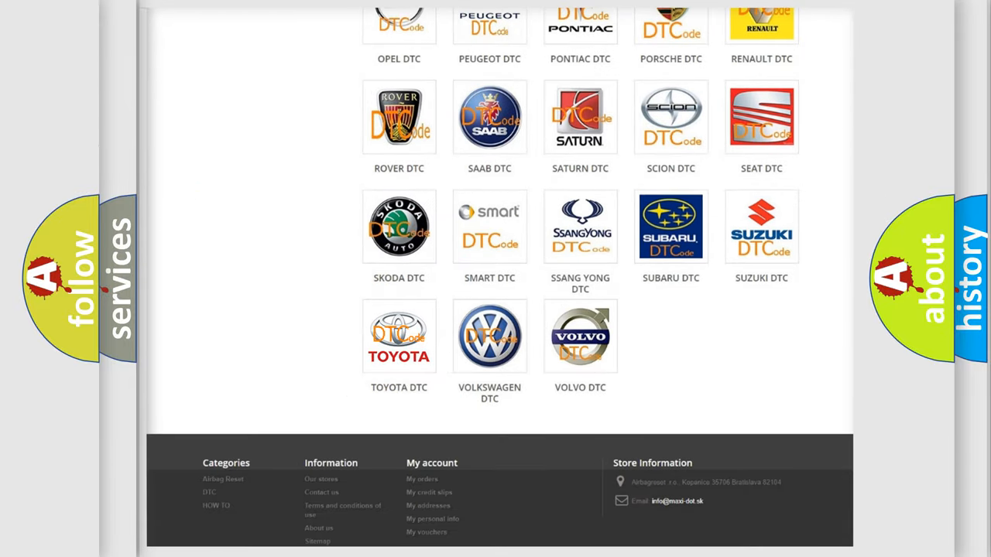
# - Enter the Toyota DTC code list and browse its subcategories
pyautogui.click(399, 336)
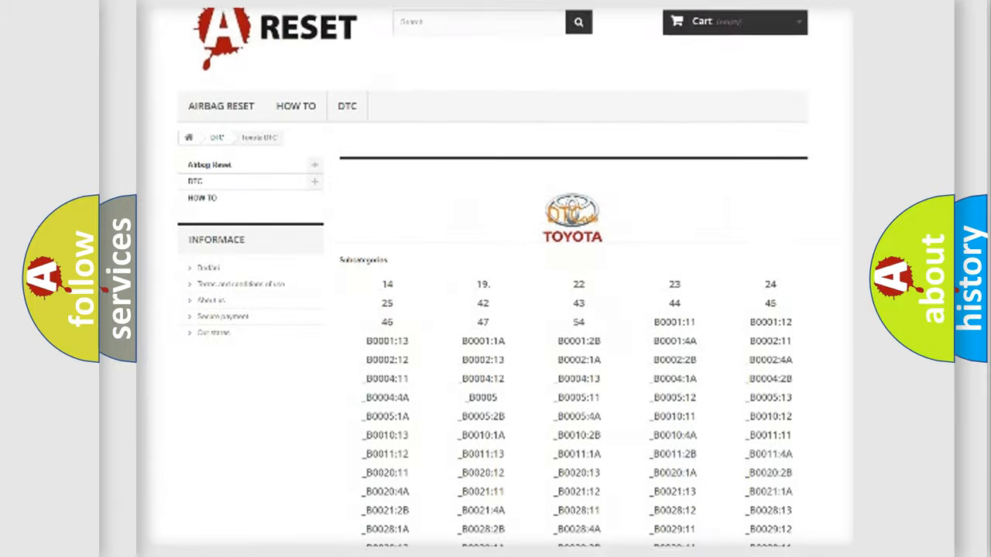
pyautogui.scroll(-3)
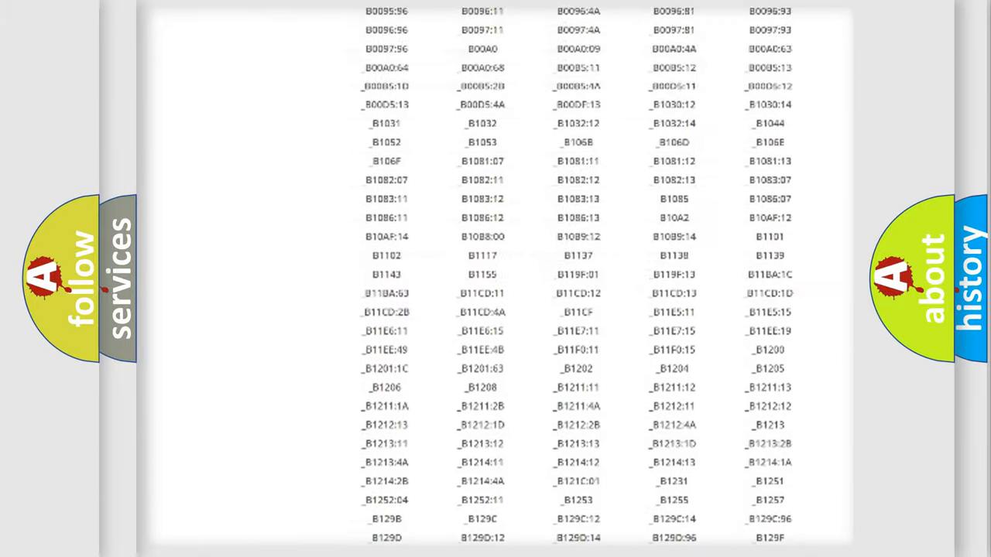
pyautogui.scroll(3)
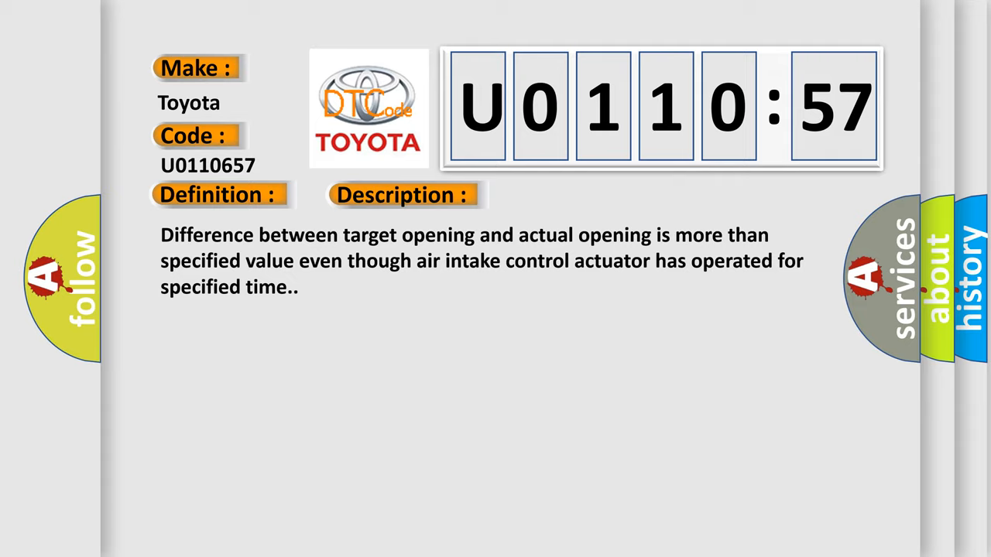
# - Advance the Toyota U0110657 slide from Description to the Cause section
pyautogui.click(569, 195)
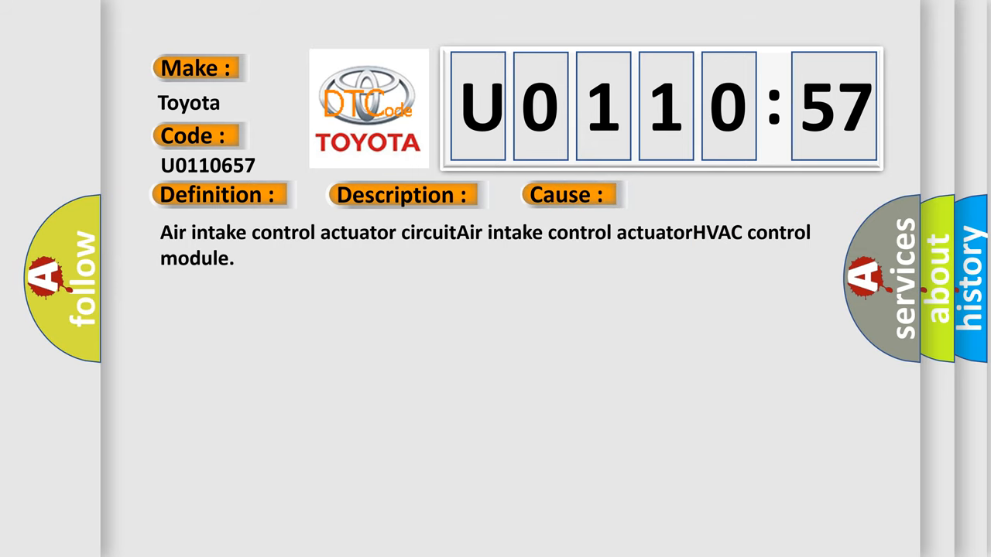